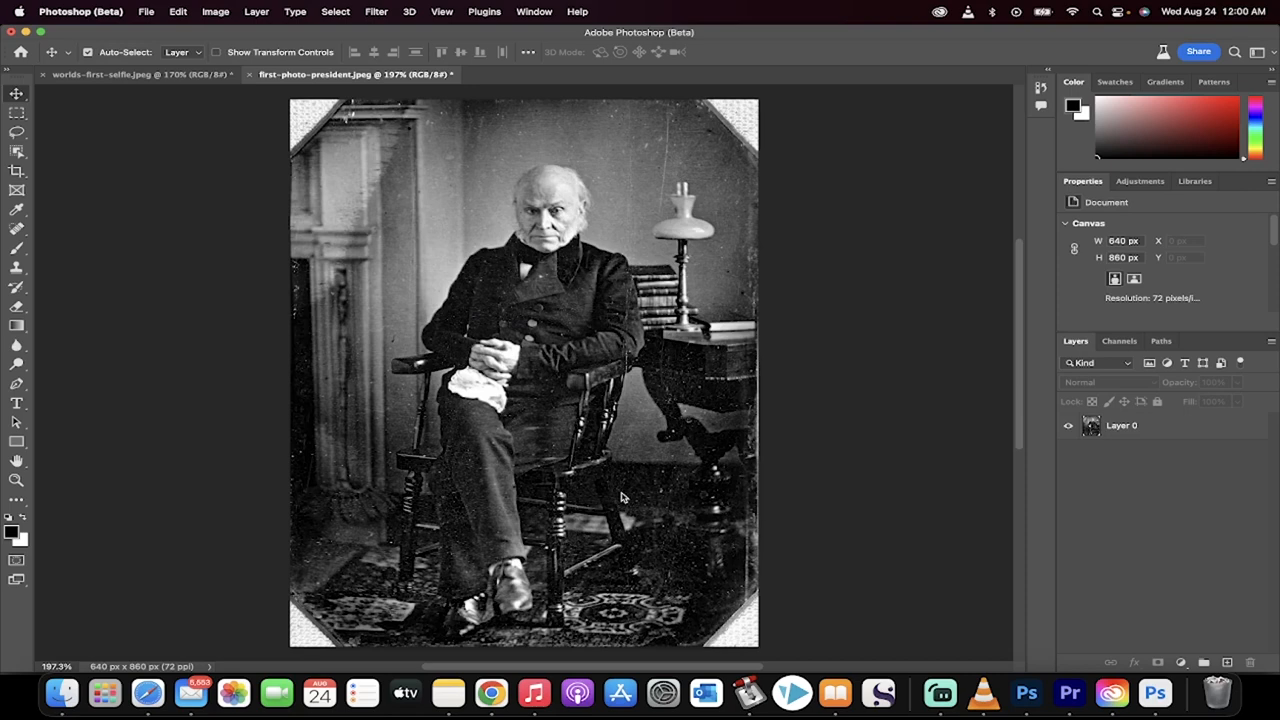
mouse_move(607, 475)
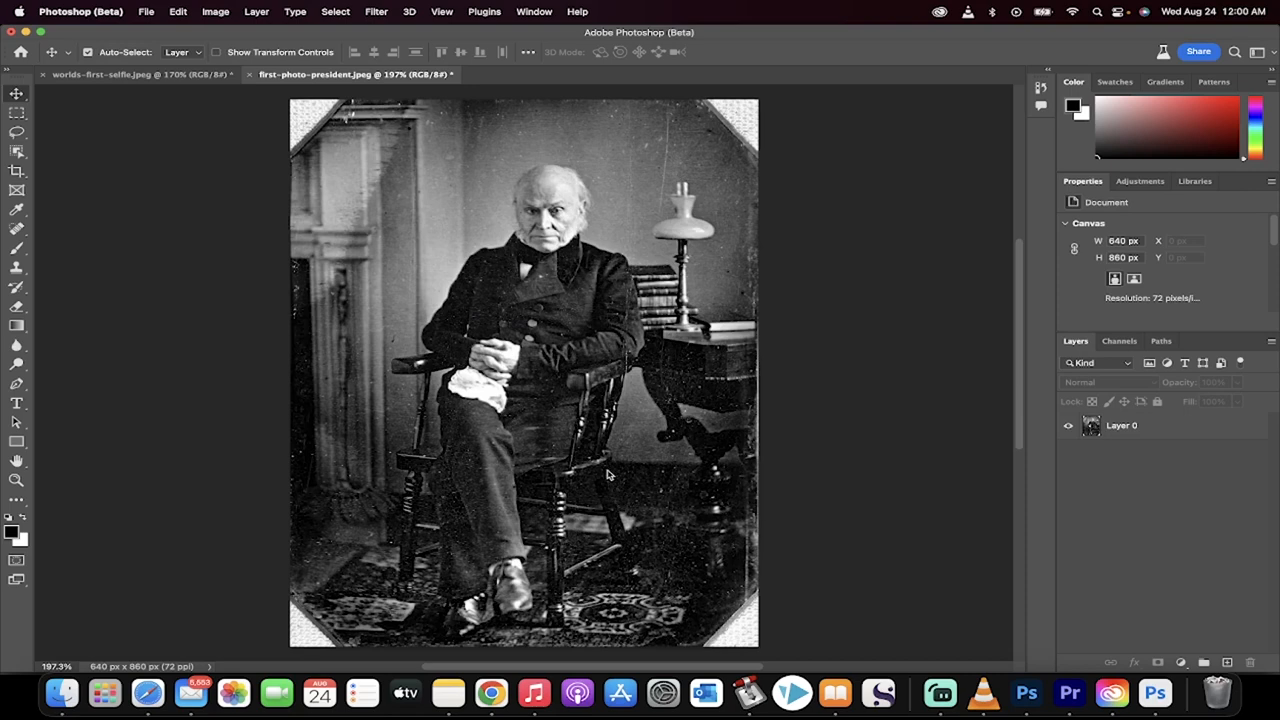
mouse_move(560, 340)
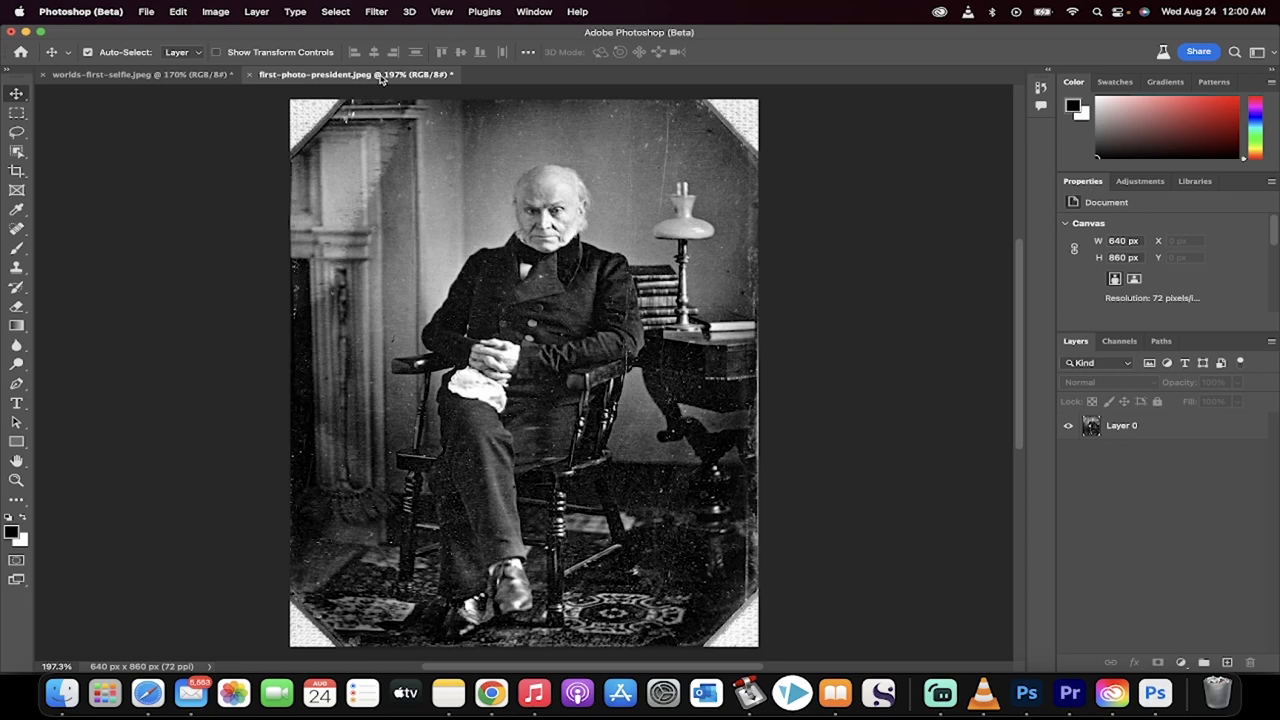
mouse_move(355, 74)
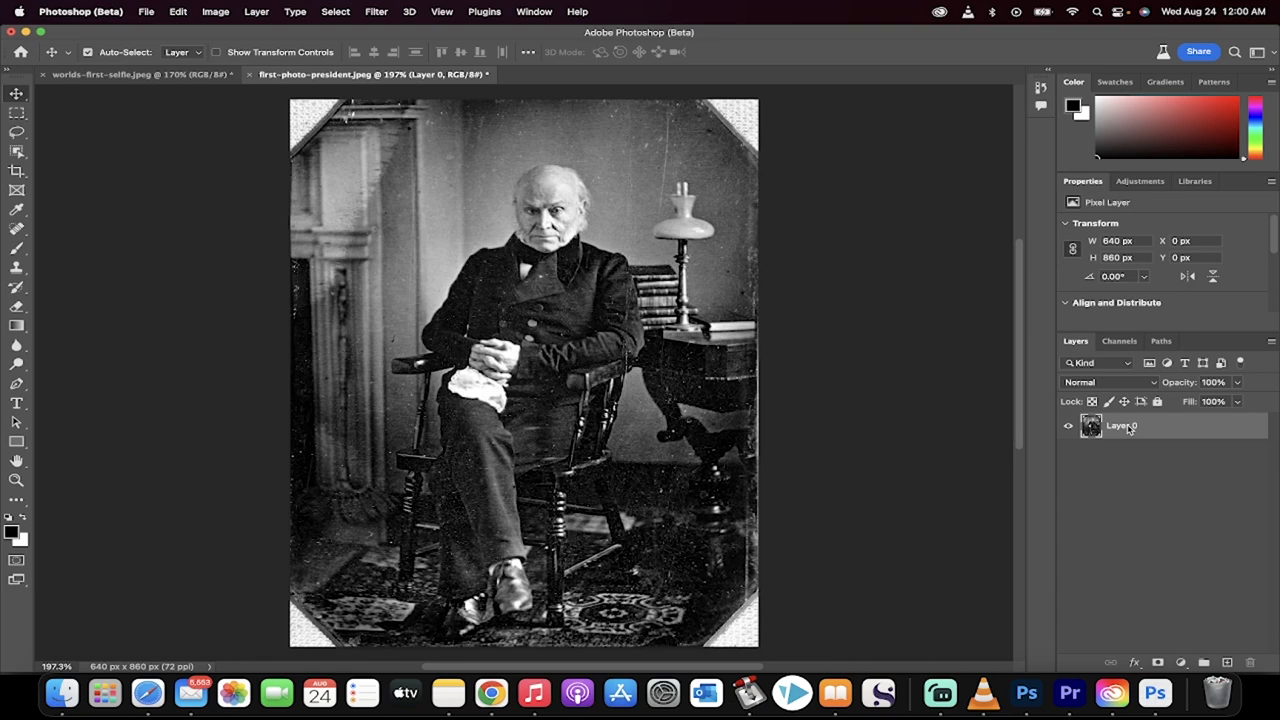
- Launch Neural Filters from the Filter menu and select Photo Restoration for the portrait
left_click(376, 11)
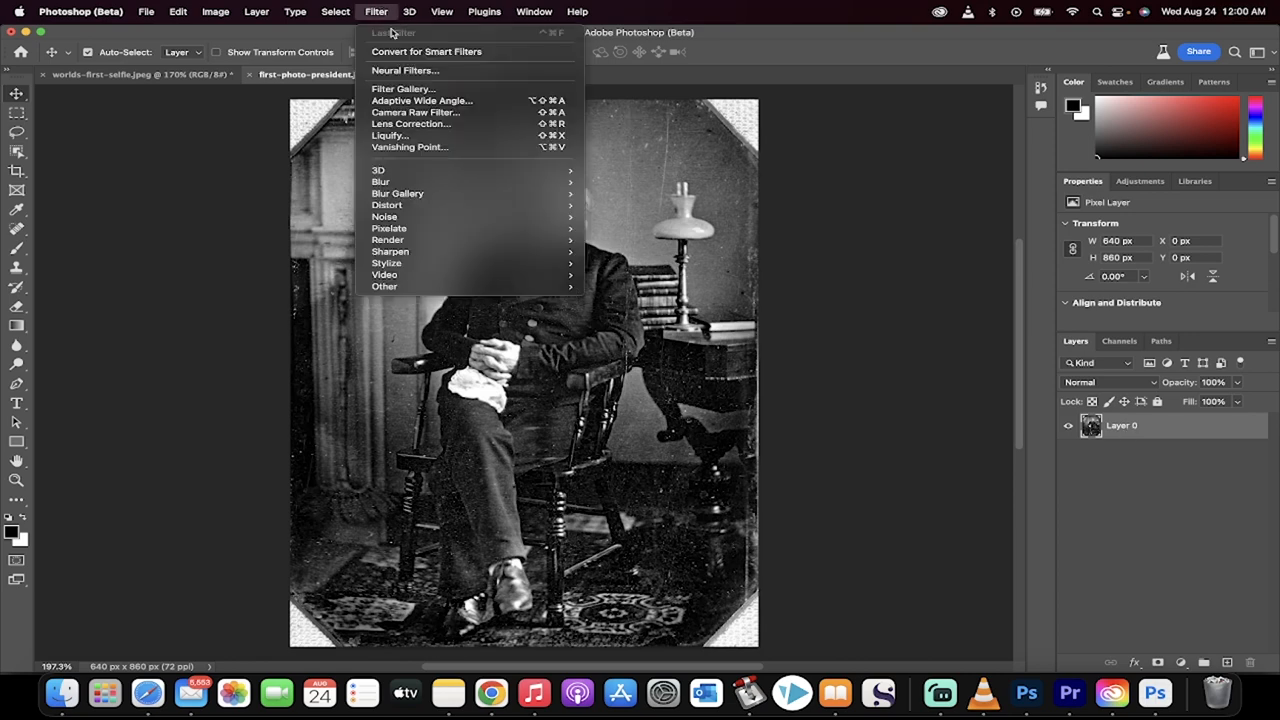
left_click(405, 70)
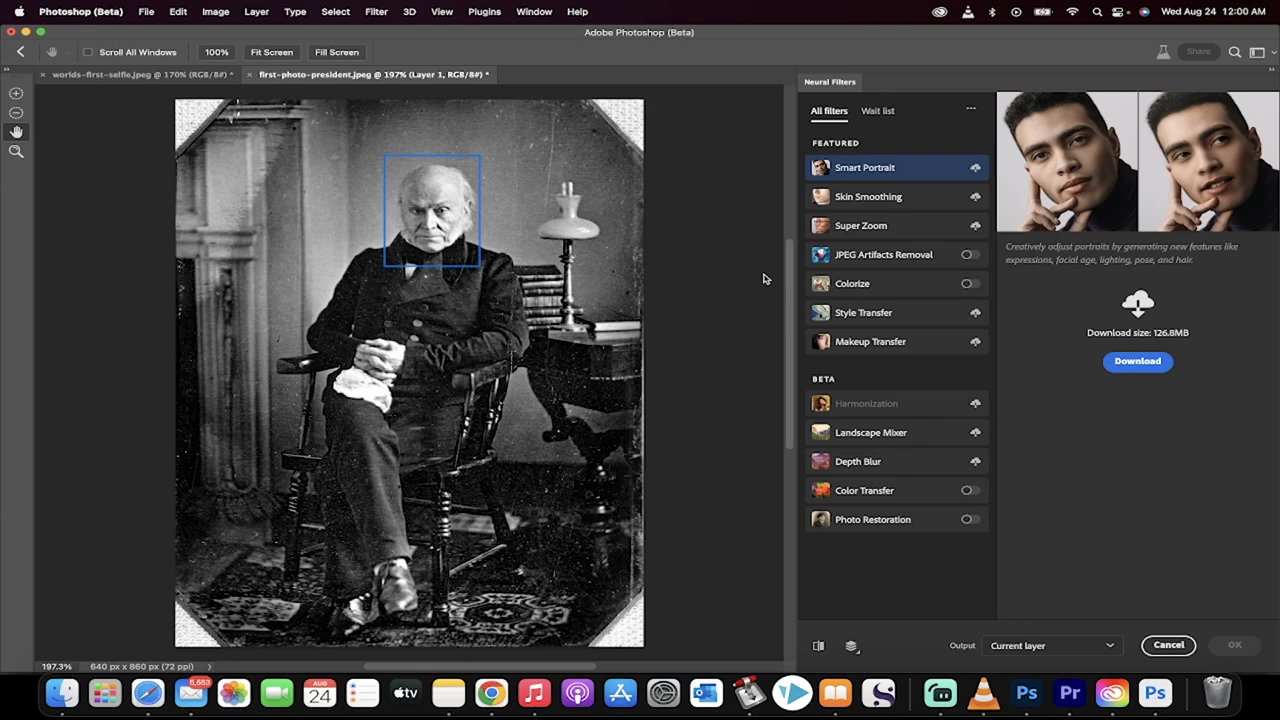
mouse_move(897, 533)
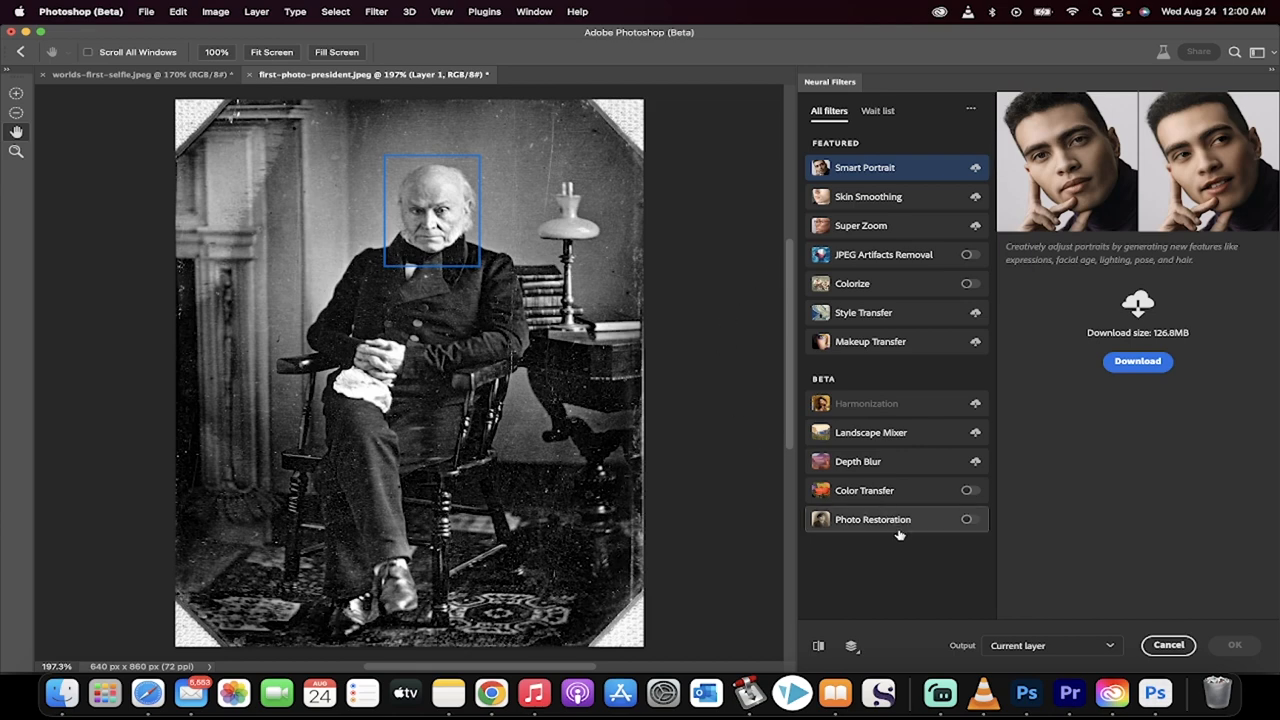
mouse_move(897, 531)
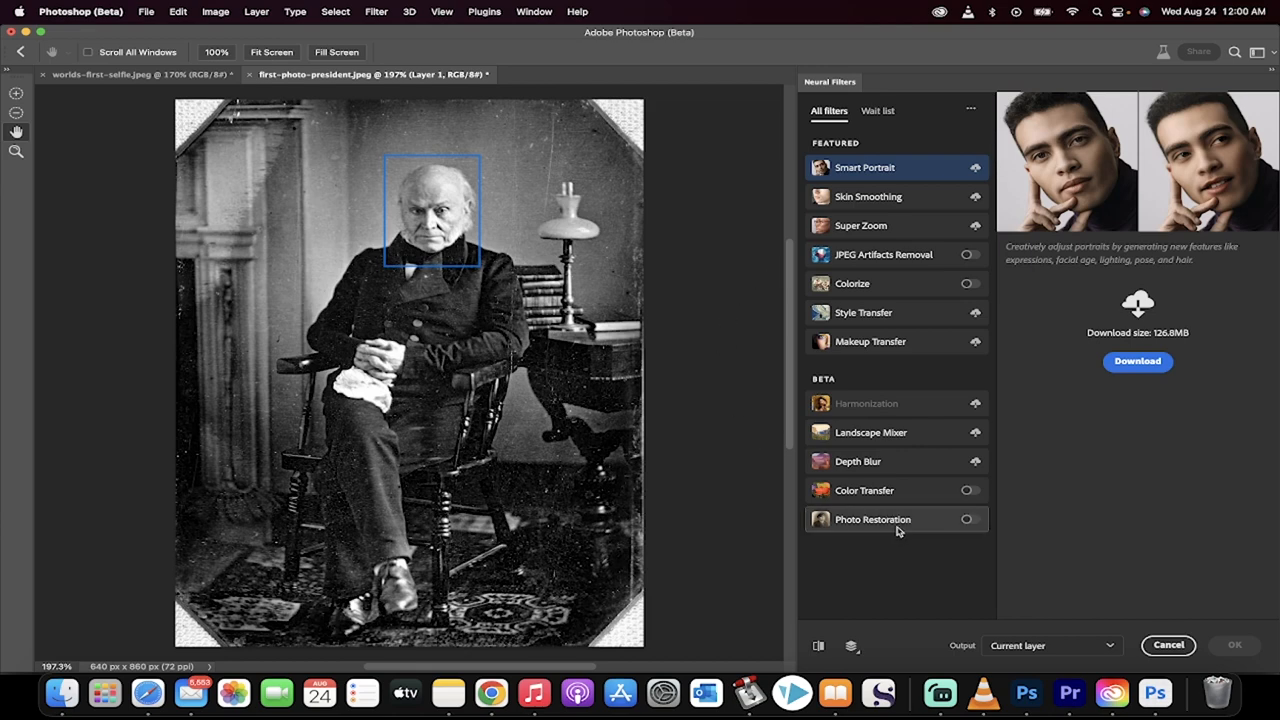
mouse_move(872, 519)
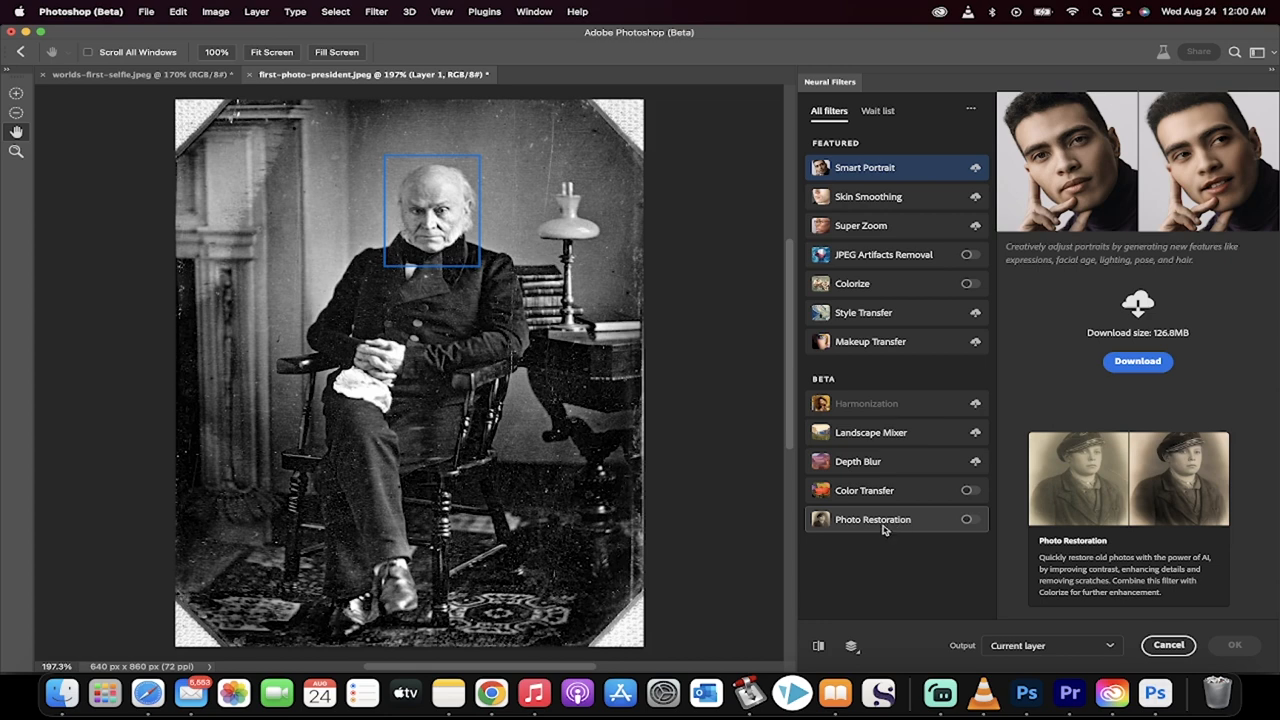
mouse_move(864, 490)
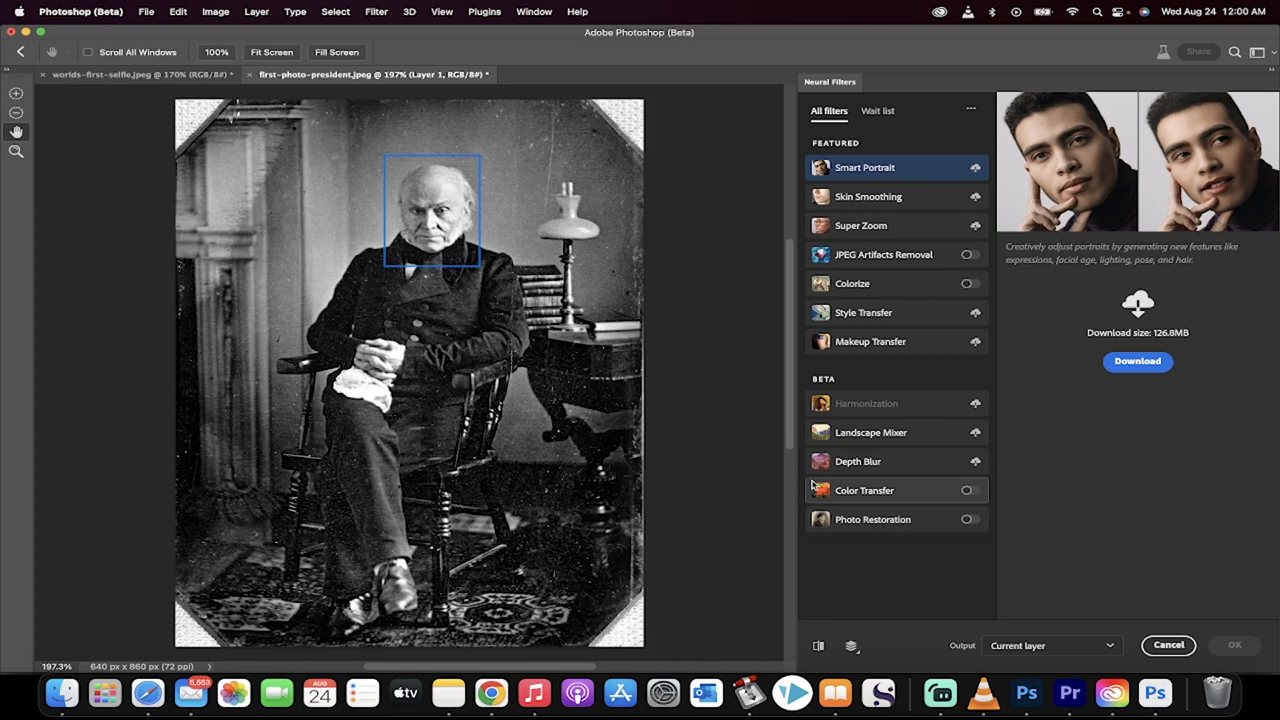
left_click(872, 519)
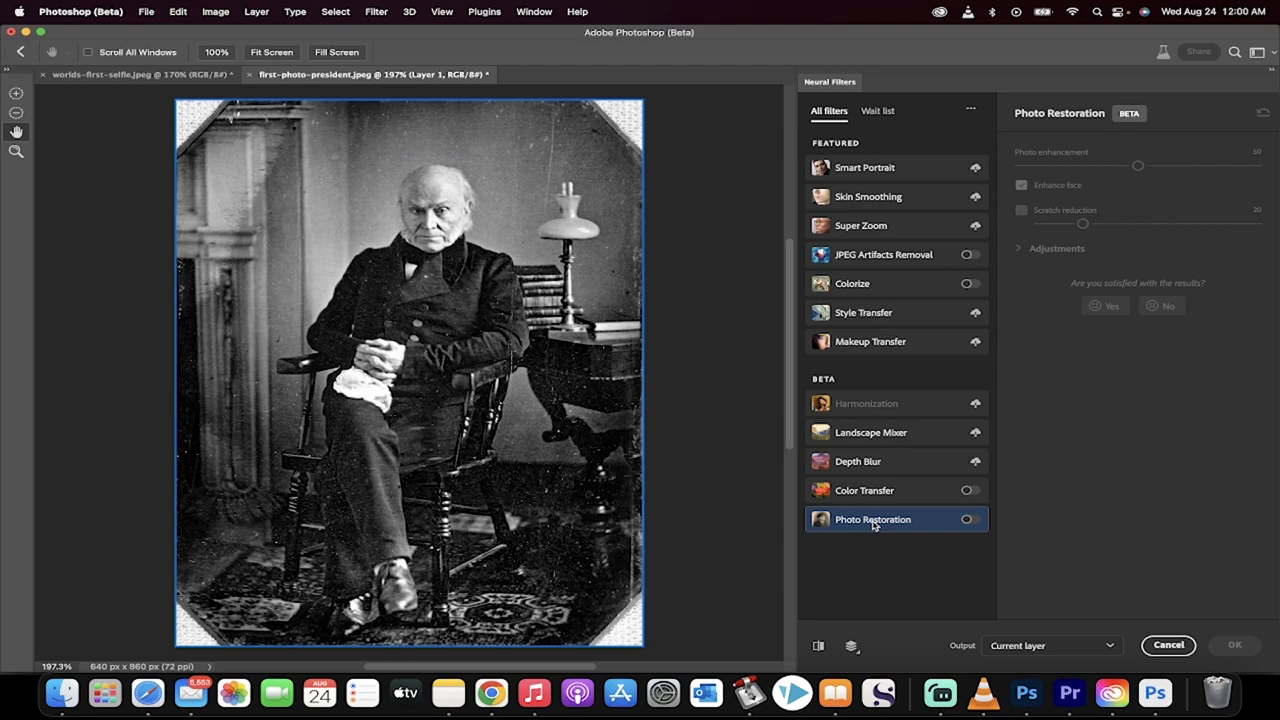
mouse_move(887, 524)
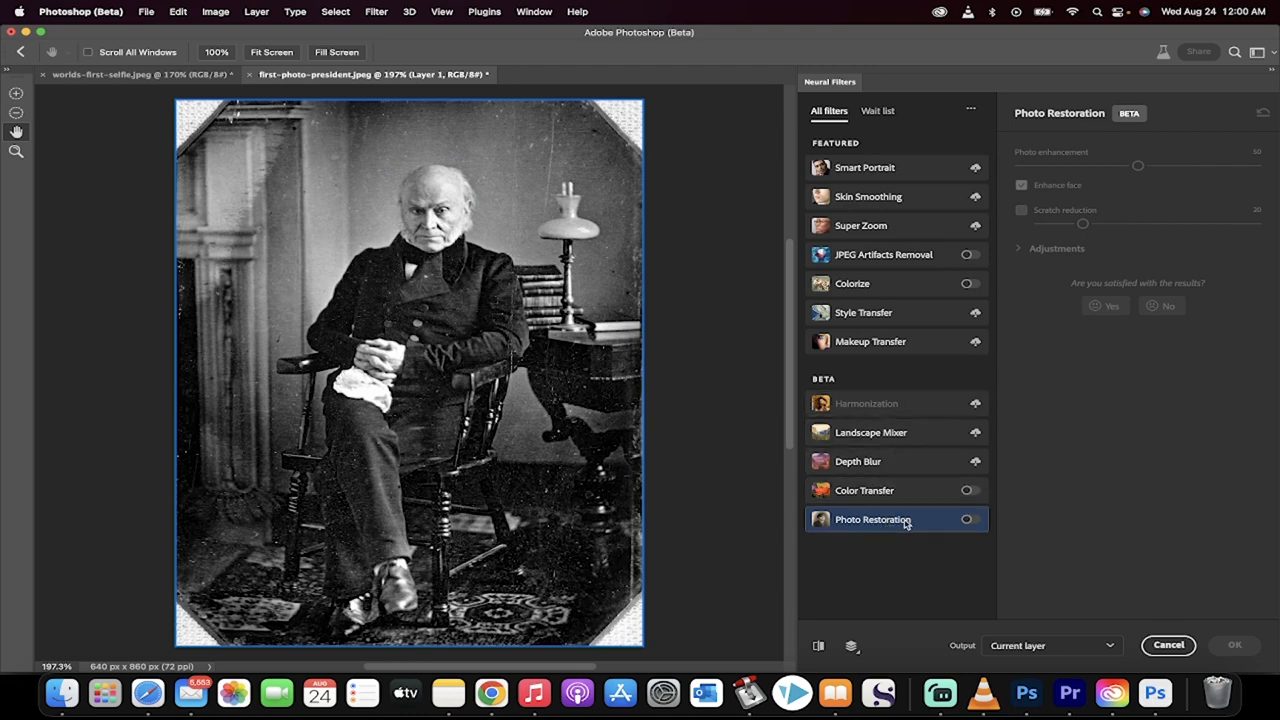
- Switch Photo Restoration on so the portrait previews with stronger contrast and an enhanced face
left_click(967, 518)
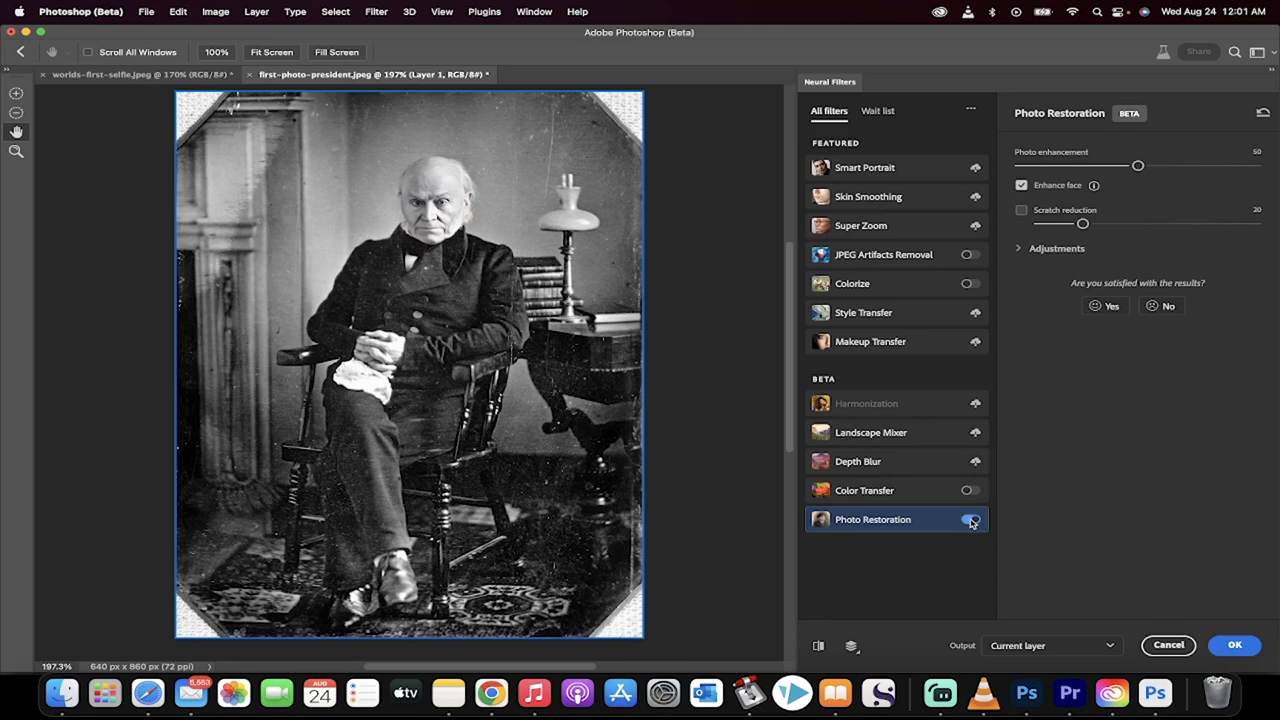
left_click(969, 519)
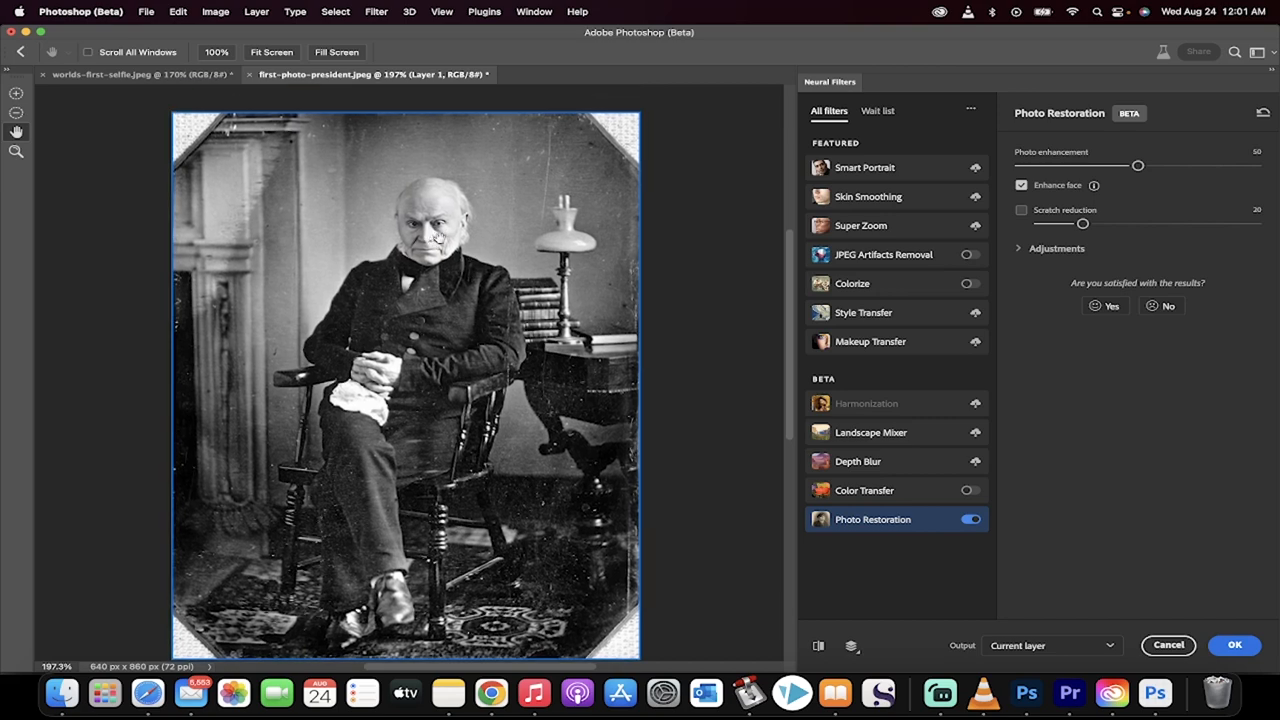
left_click(1021, 185)
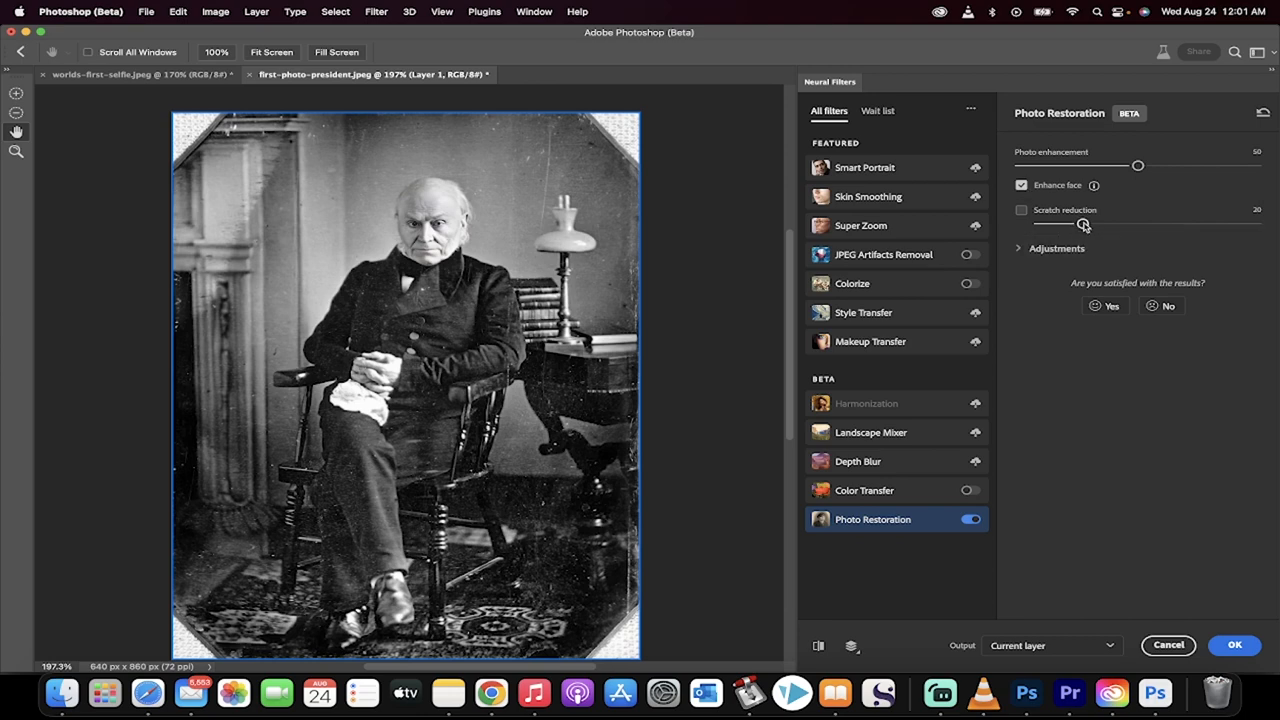
- Enable scratch reduction at strength 50 on the restored portrait
left_click_drag(1082, 224, 1134, 224)
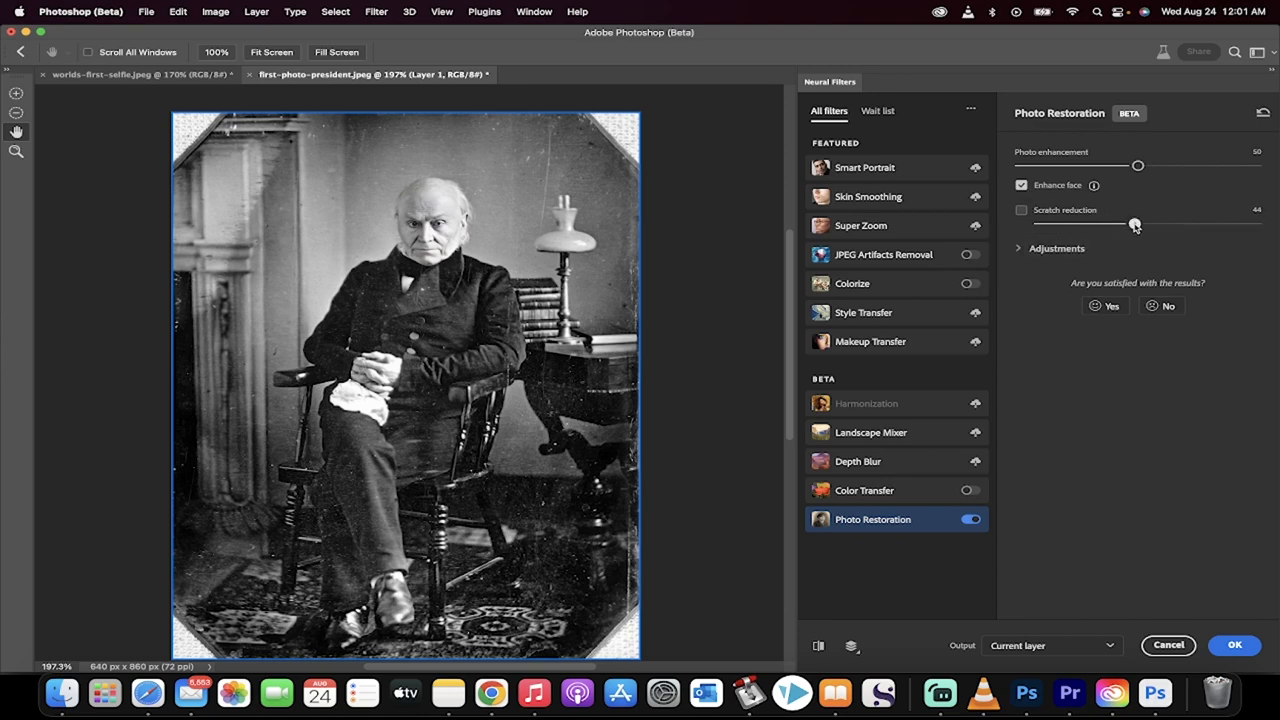
left_click_drag(1134, 224, 1148, 224)
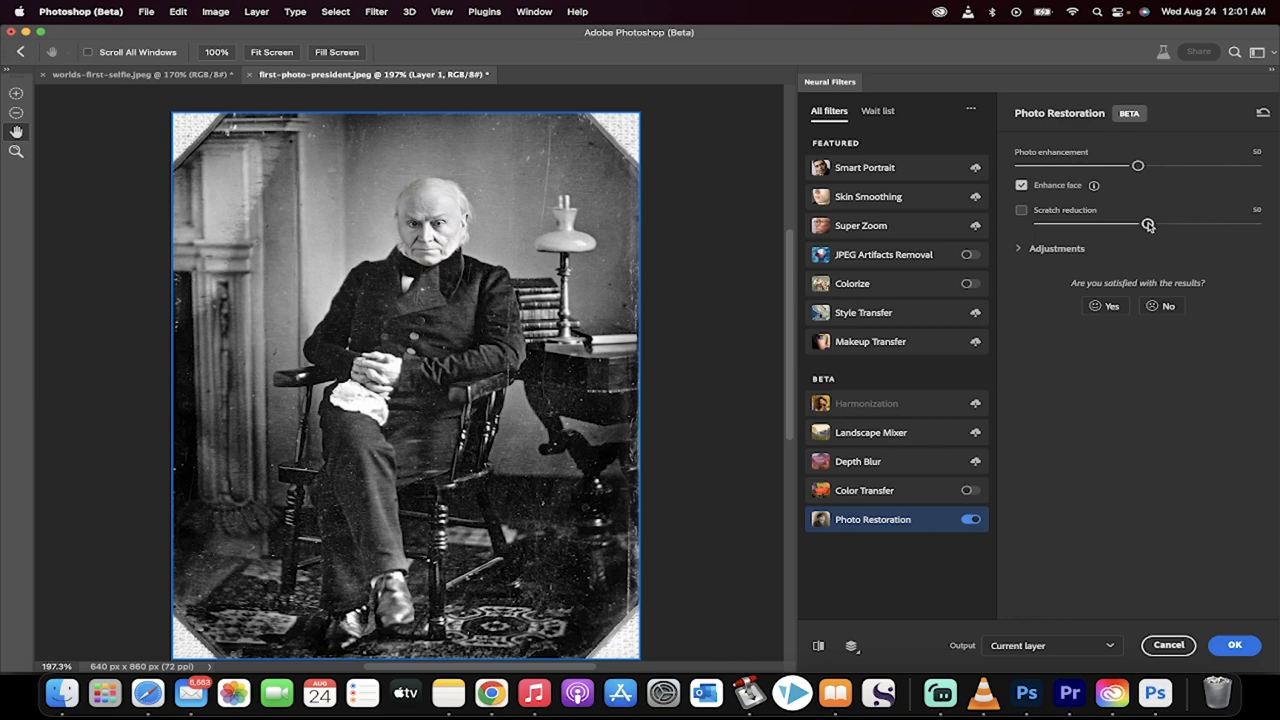
left_click(1021, 210)
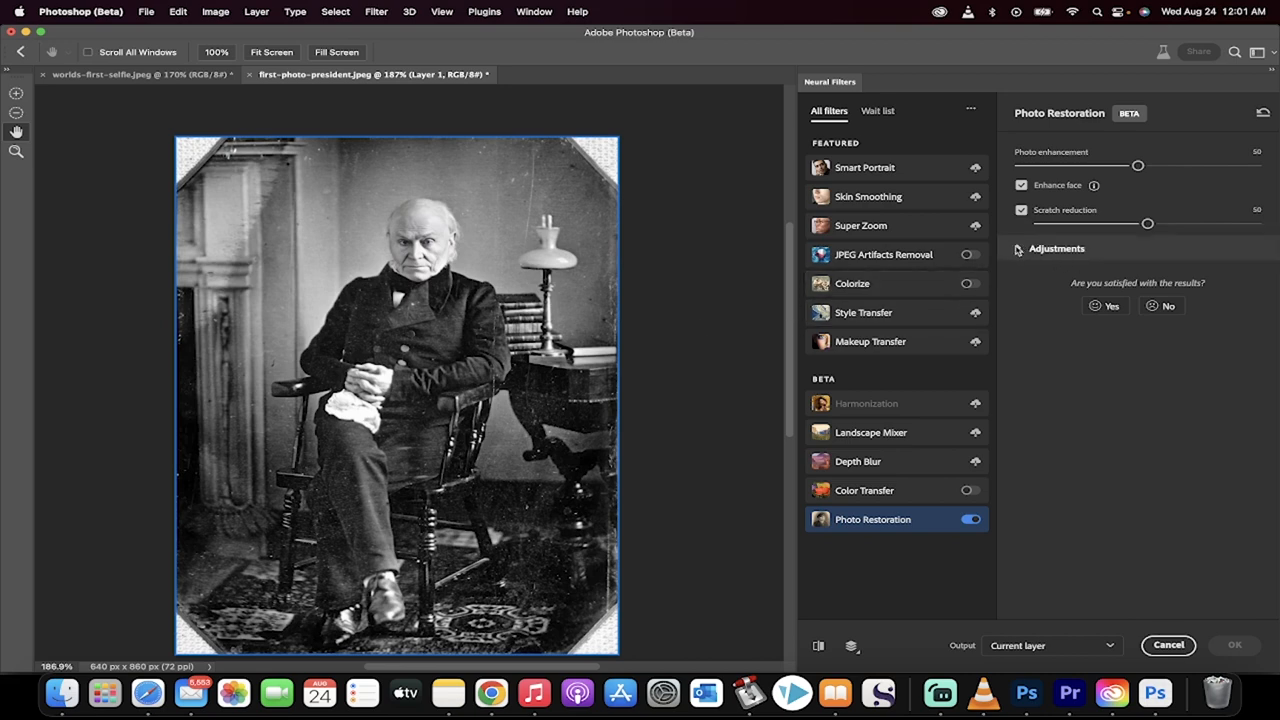
- Reveal the extra restoration adjustments and raise noise reduction to 20
left_click(1057, 248)
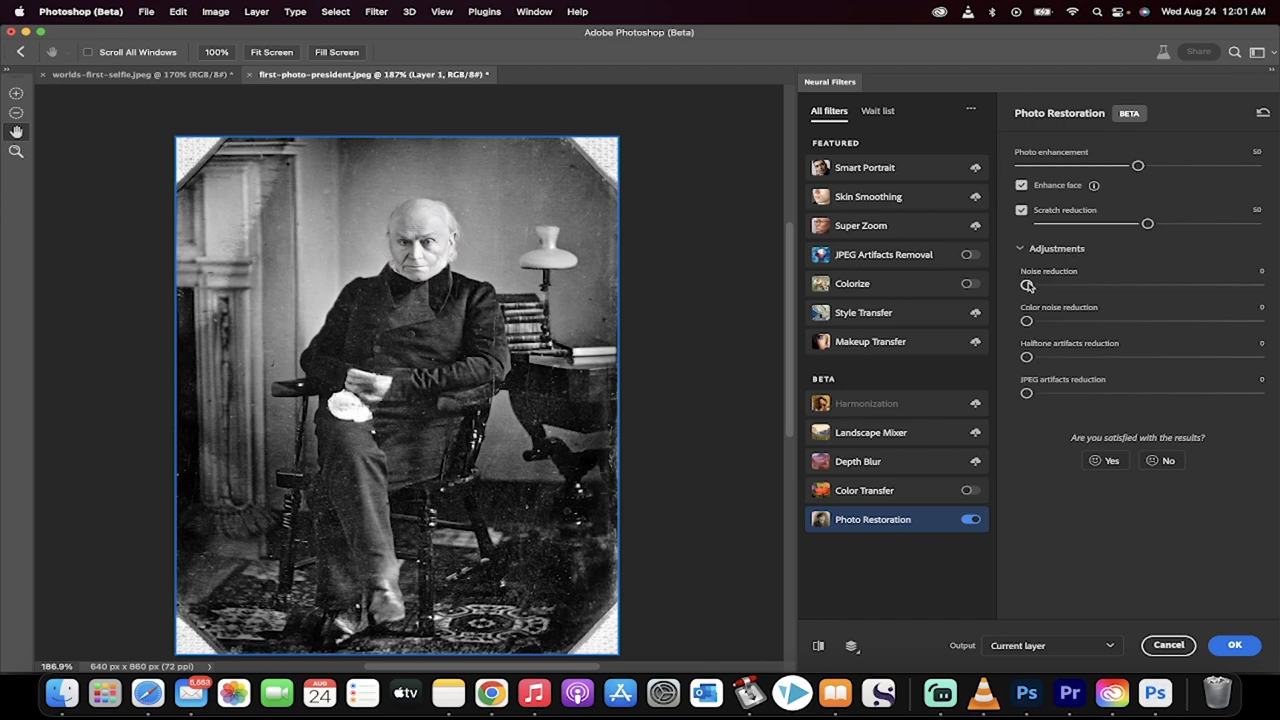
left_click_drag(1026, 287, 1070, 287)
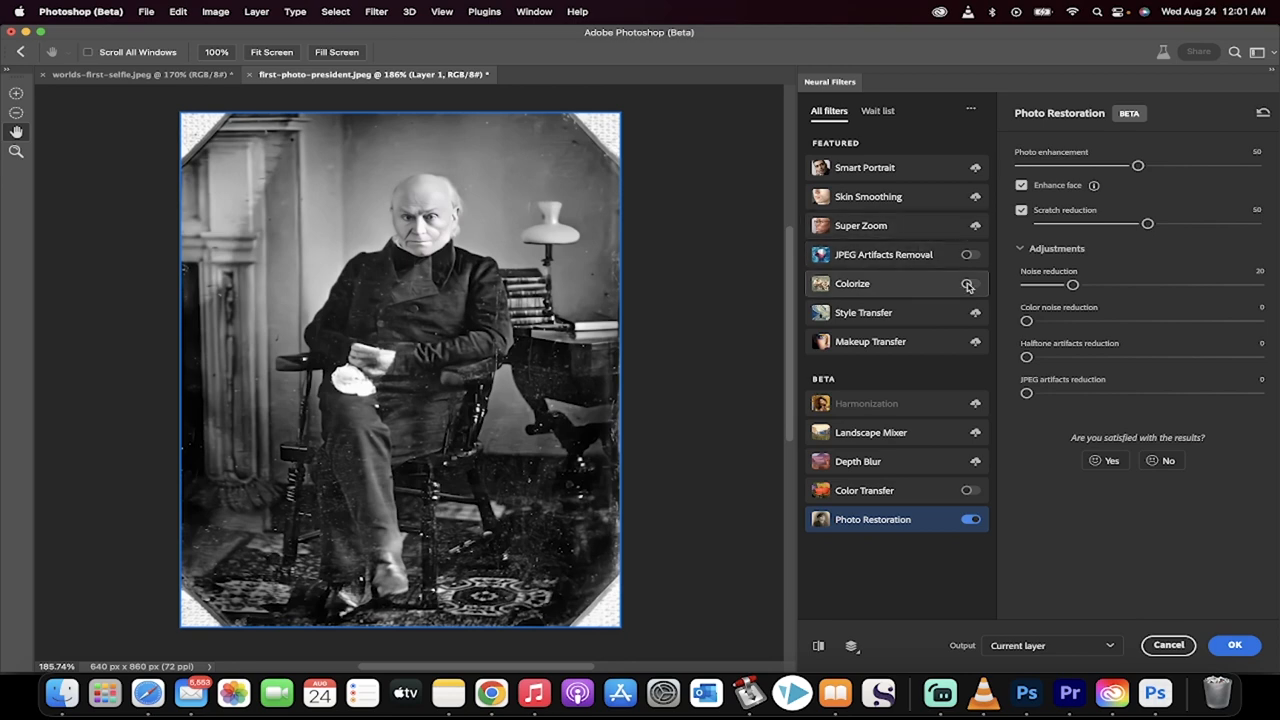
- Turn on Colorize for automatic colour and scroll to its adjustment settings
left_click(852, 283)
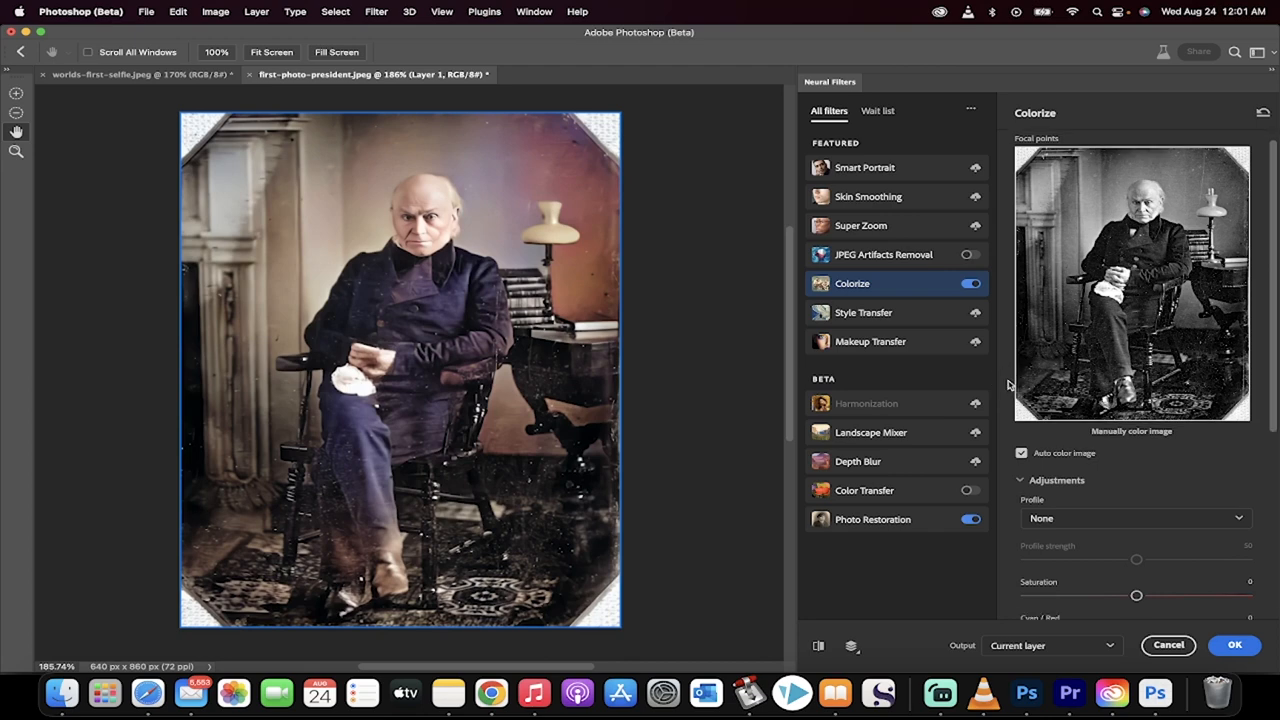
scroll("down", 3)
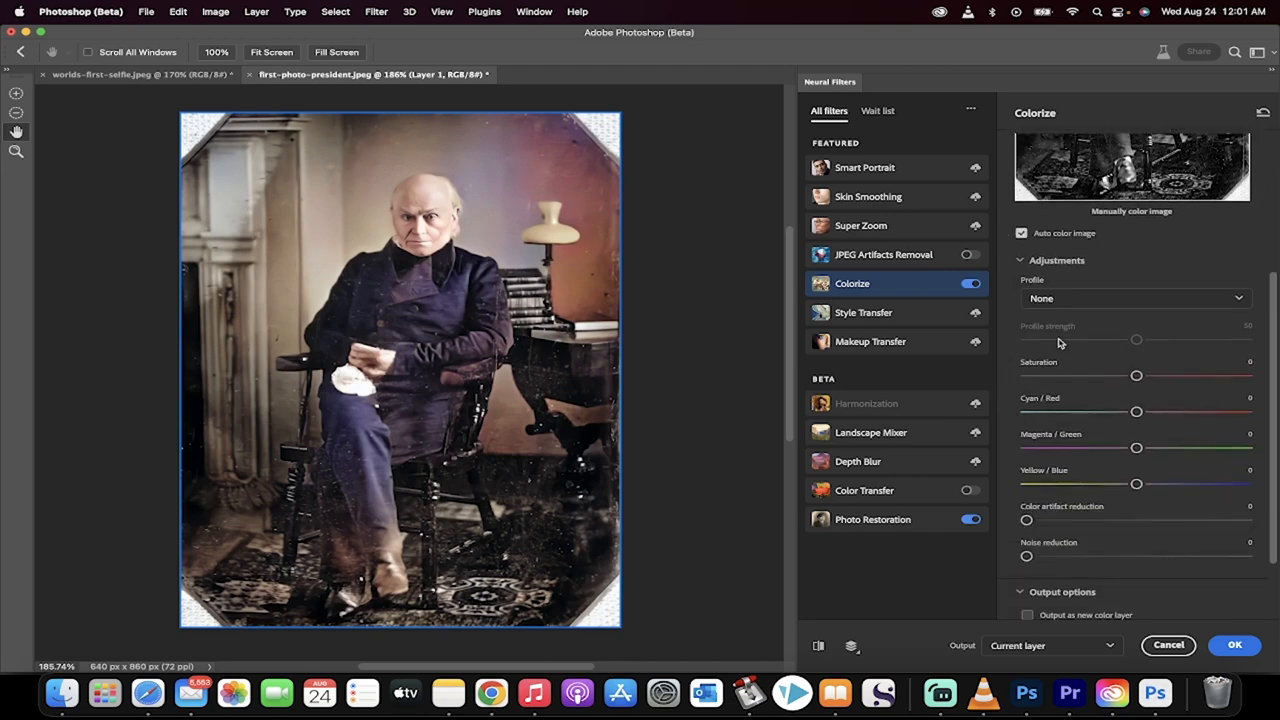
mouse_move(930, 270)
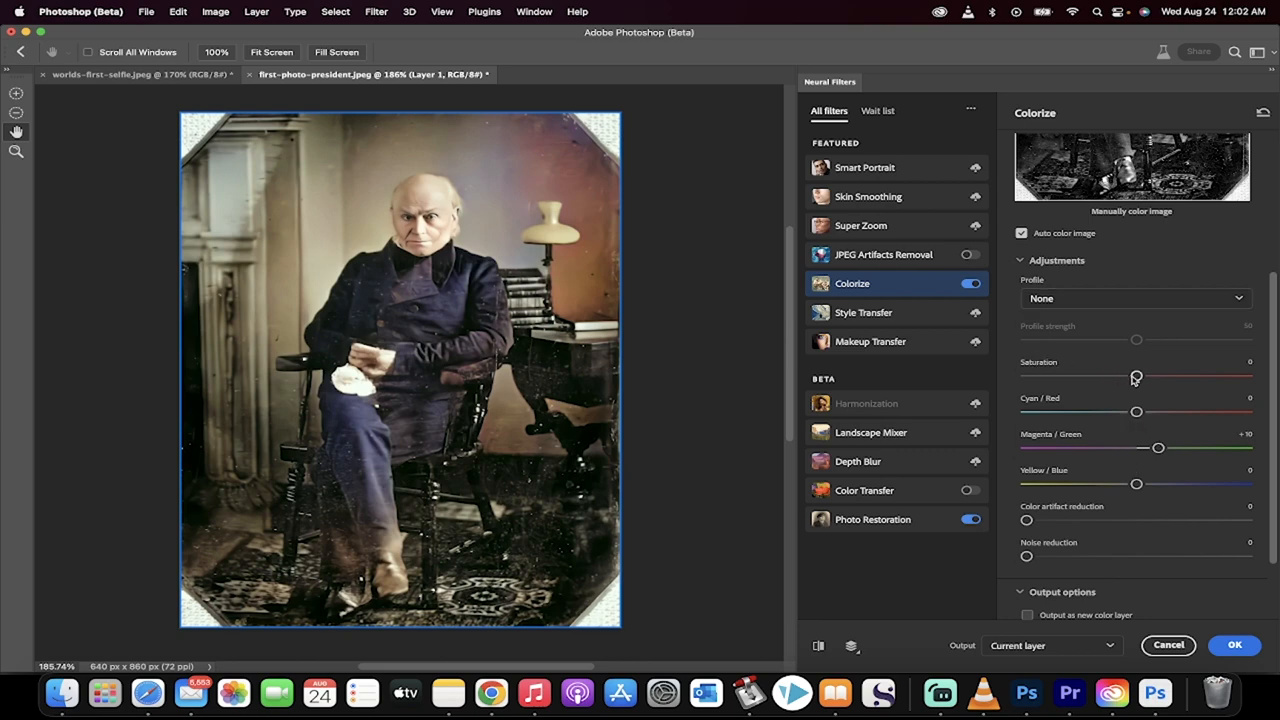
- Lower the Colorize saturation to -19 for more muted colours
left_click_drag(1136, 375, 1094, 375)
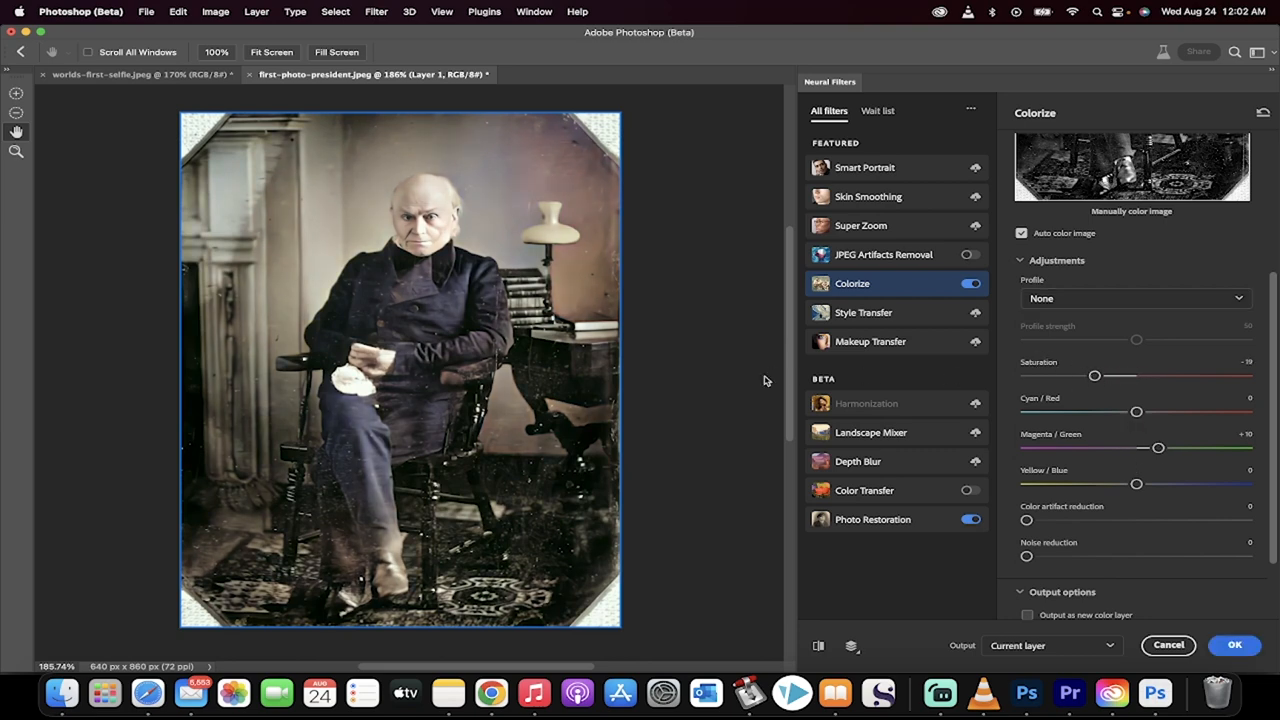
mouse_move(1169, 578)
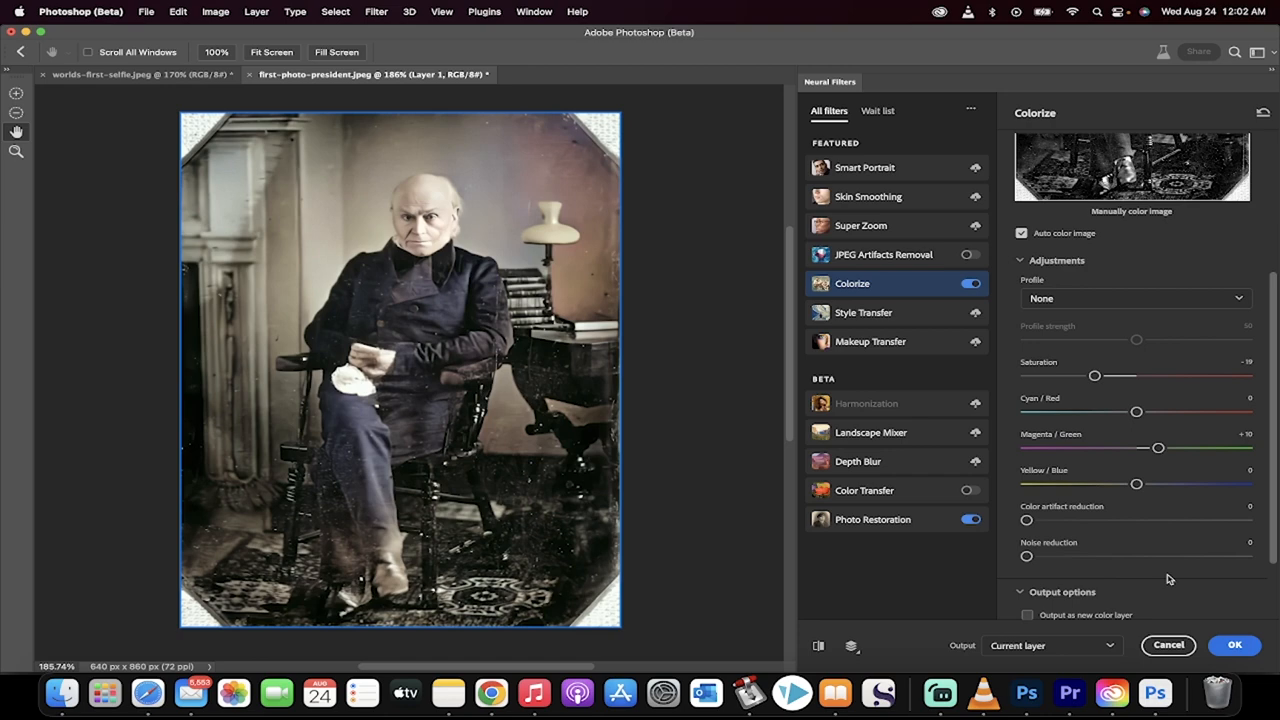
mouse_move(1112, 692)
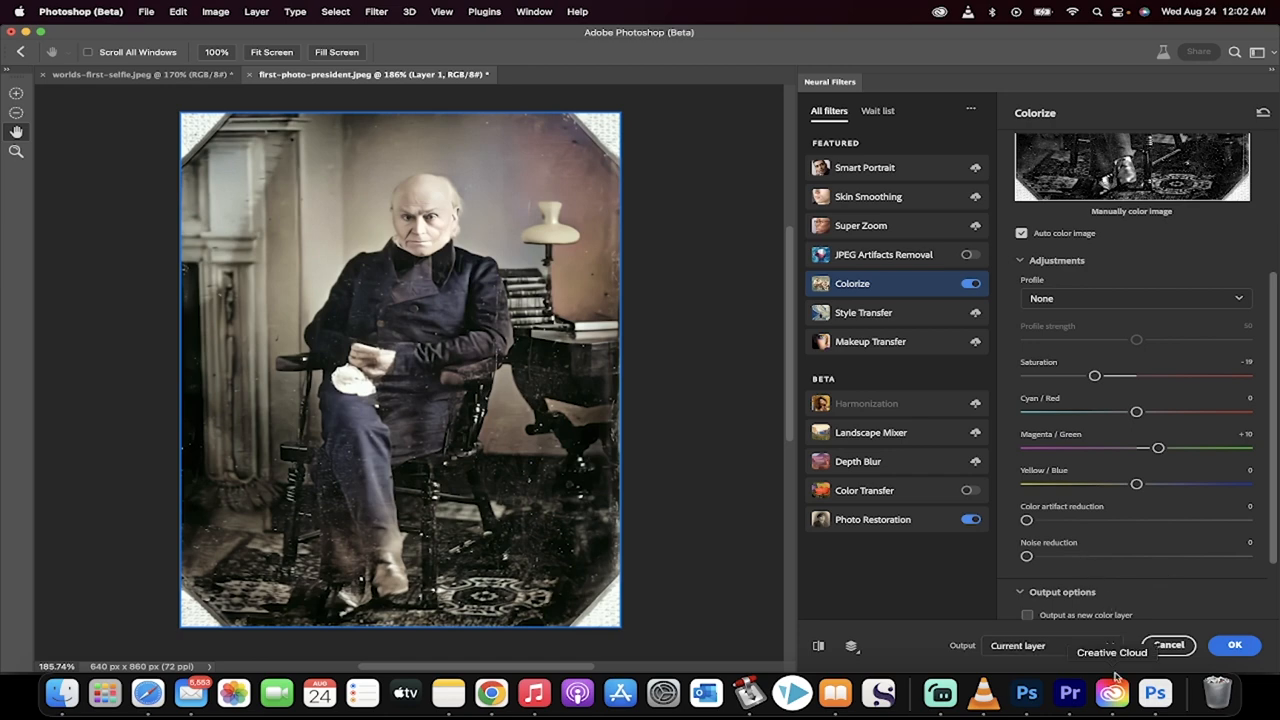